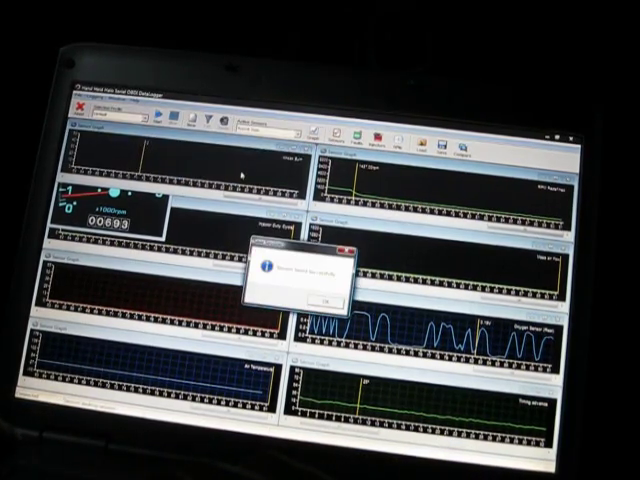
# Step: Dismiss the 'saved successfully' message to reveal the RPM, oxygen sensor and timing advance graphs
pyautogui.click(326, 296)
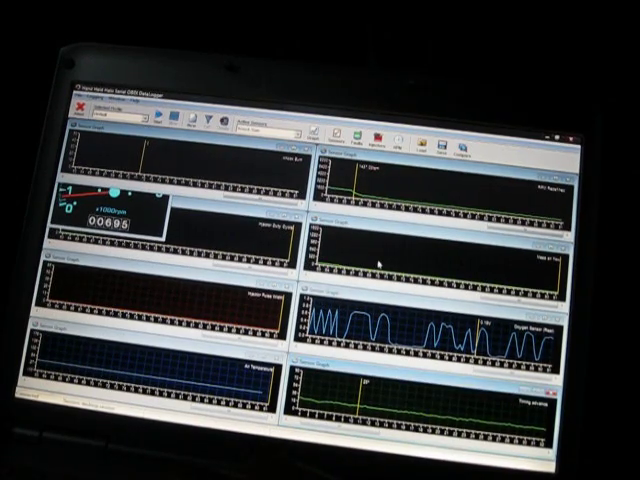